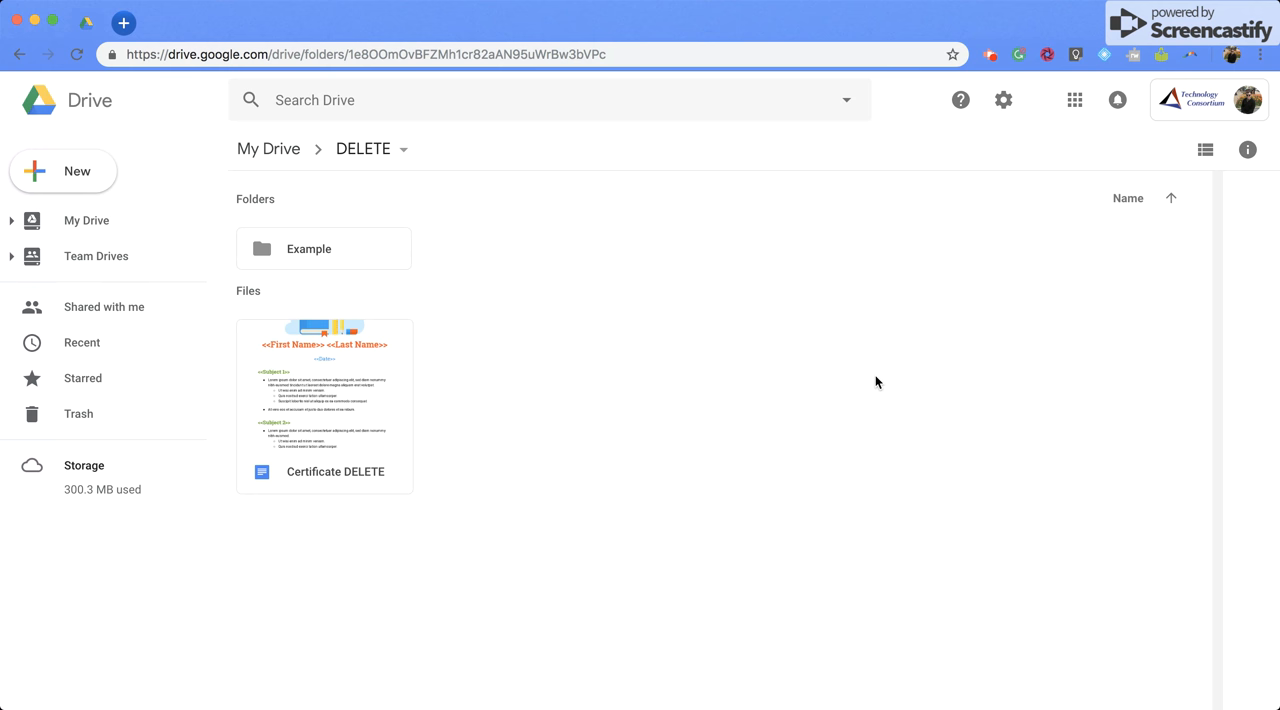
{"action": "mouse_move", "coordinate": [376, 216]}
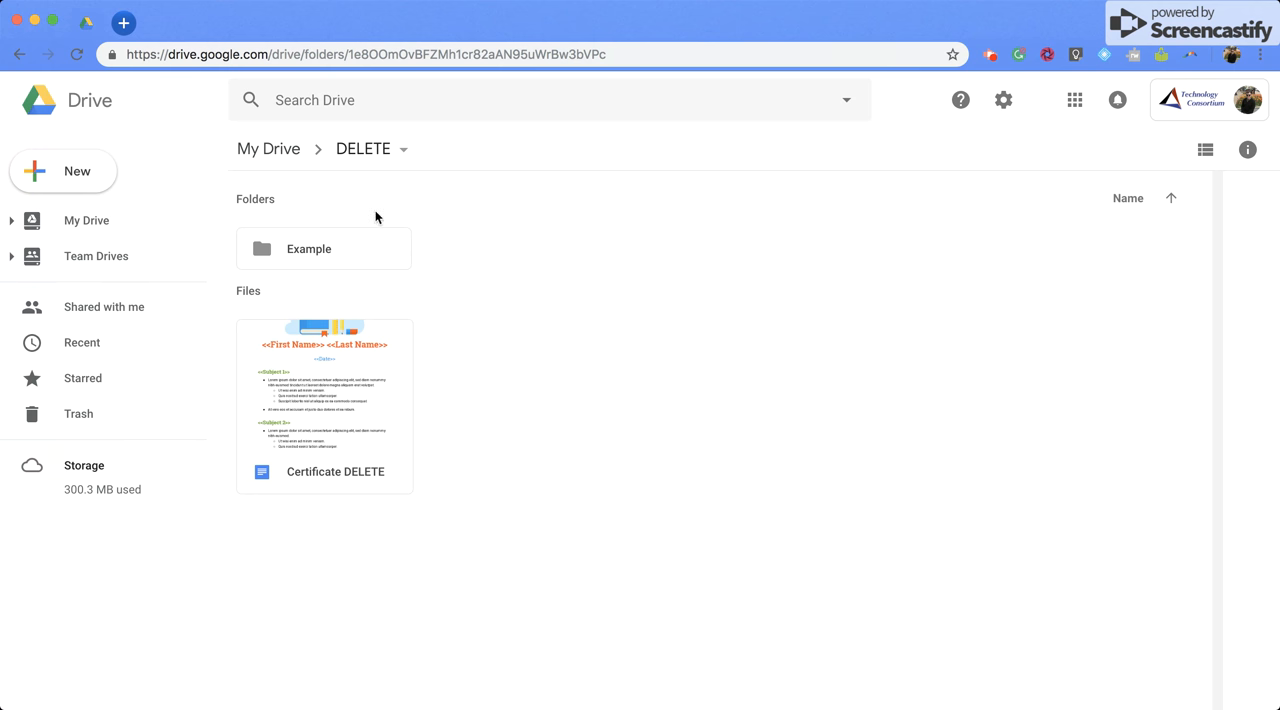
{"action": "mouse_move", "coordinate": [356, 244]}
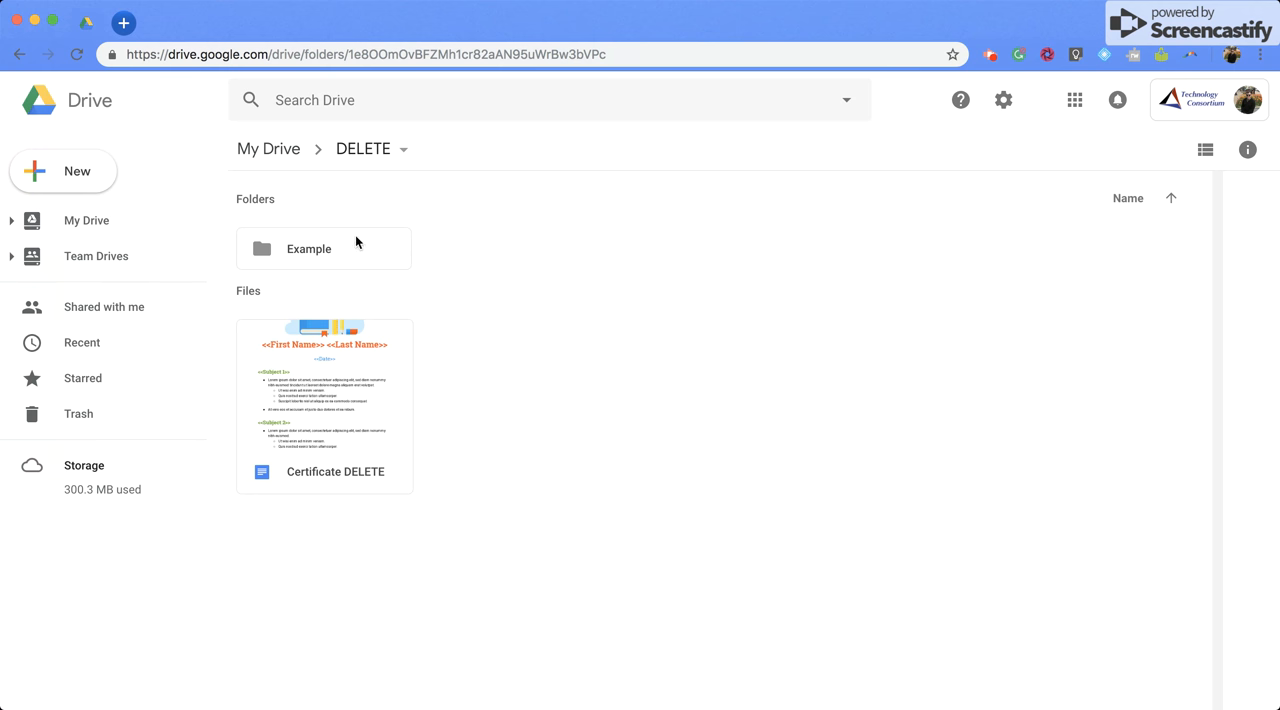
- Share the Example folder from its context menu and look over its detailed sharing settings
{"action": "right_click", "coordinate": [308, 248]}
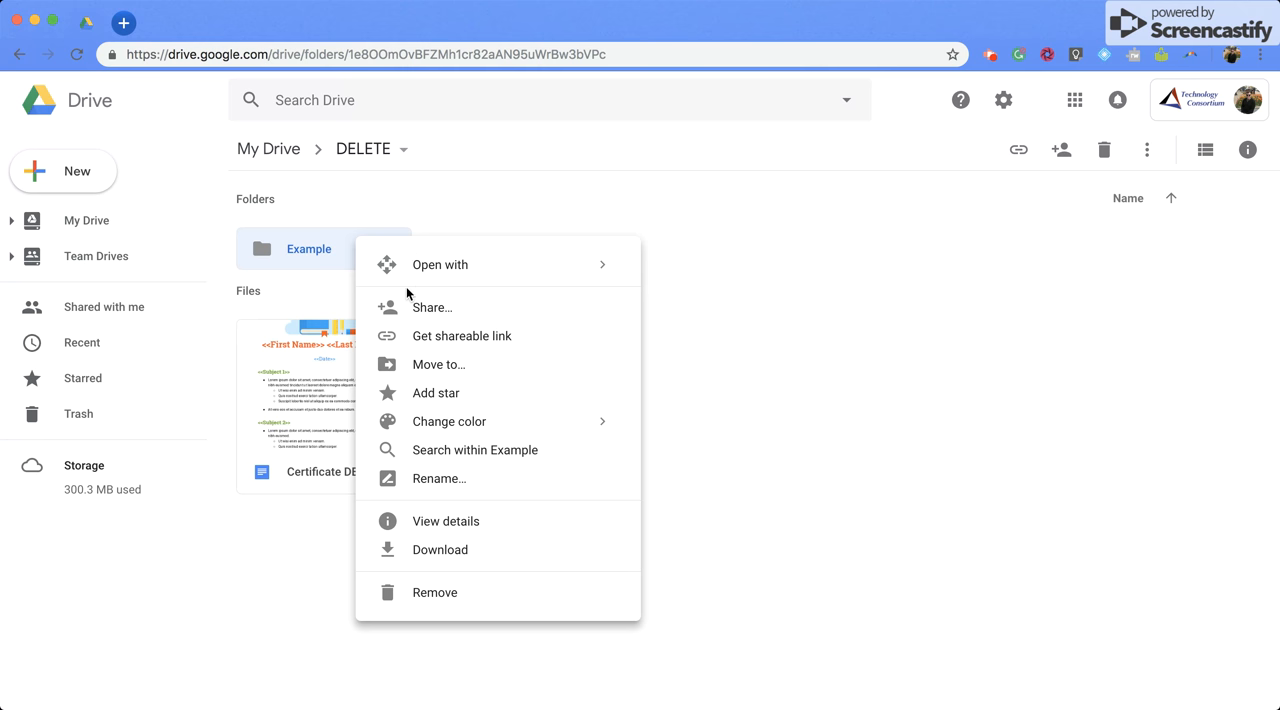
{"action": "left_click", "coordinate": [432, 308]}
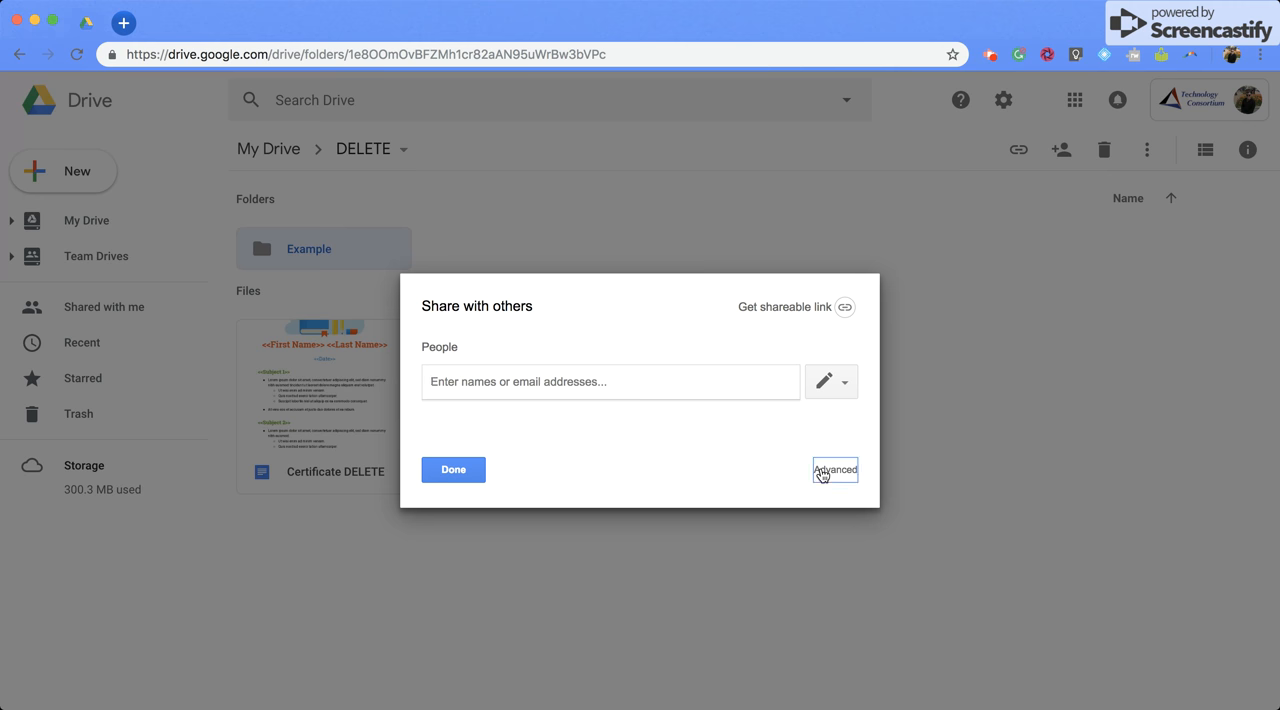
{"action": "left_click", "coordinate": [836, 468]}
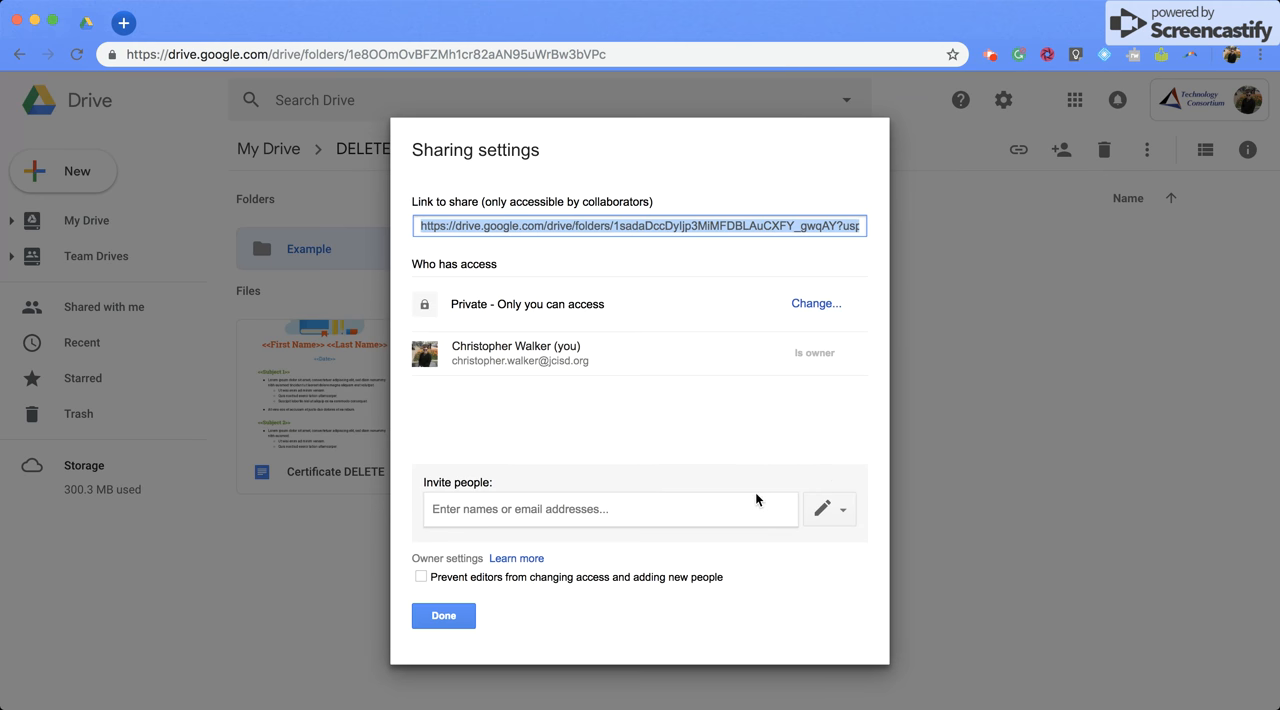
{"action": "left_click", "coordinate": [610, 508]}
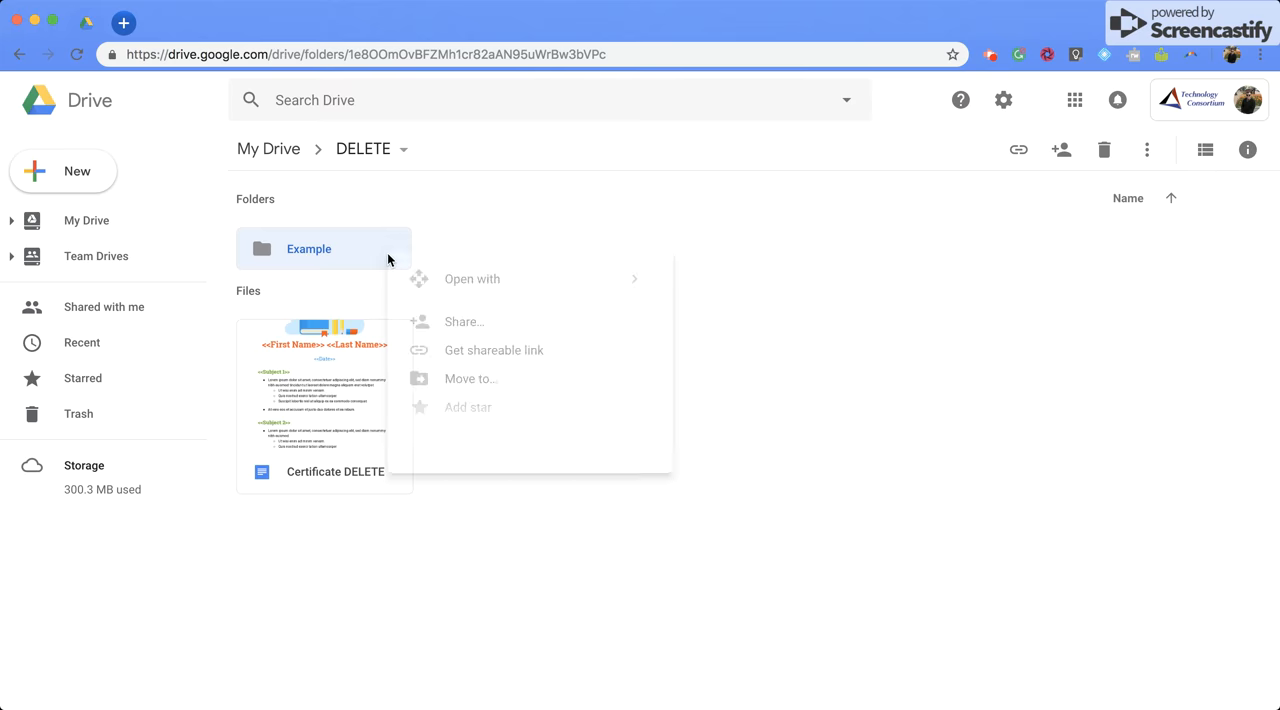
- Turn link sharing on for the Example folder so anyone at JCISD can view, copying the link
{"action": "left_click", "coordinate": [464, 320]}
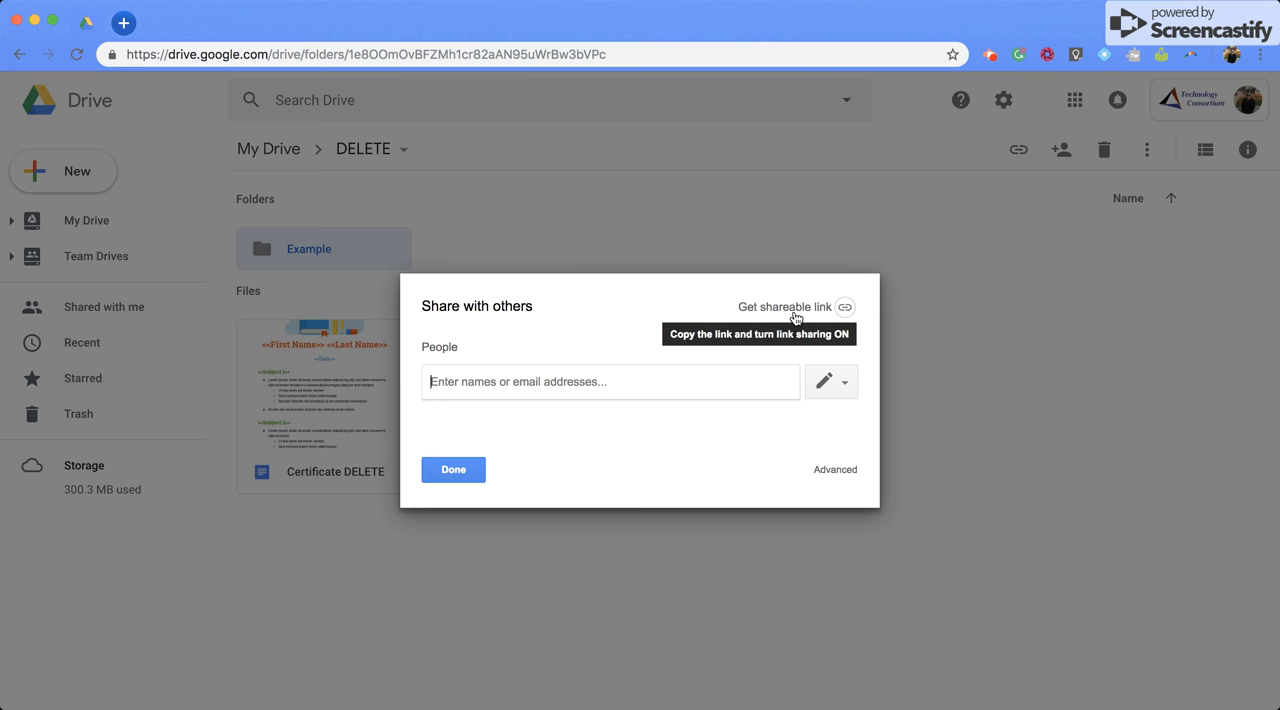
{"action": "left_click", "coordinate": [844, 308]}
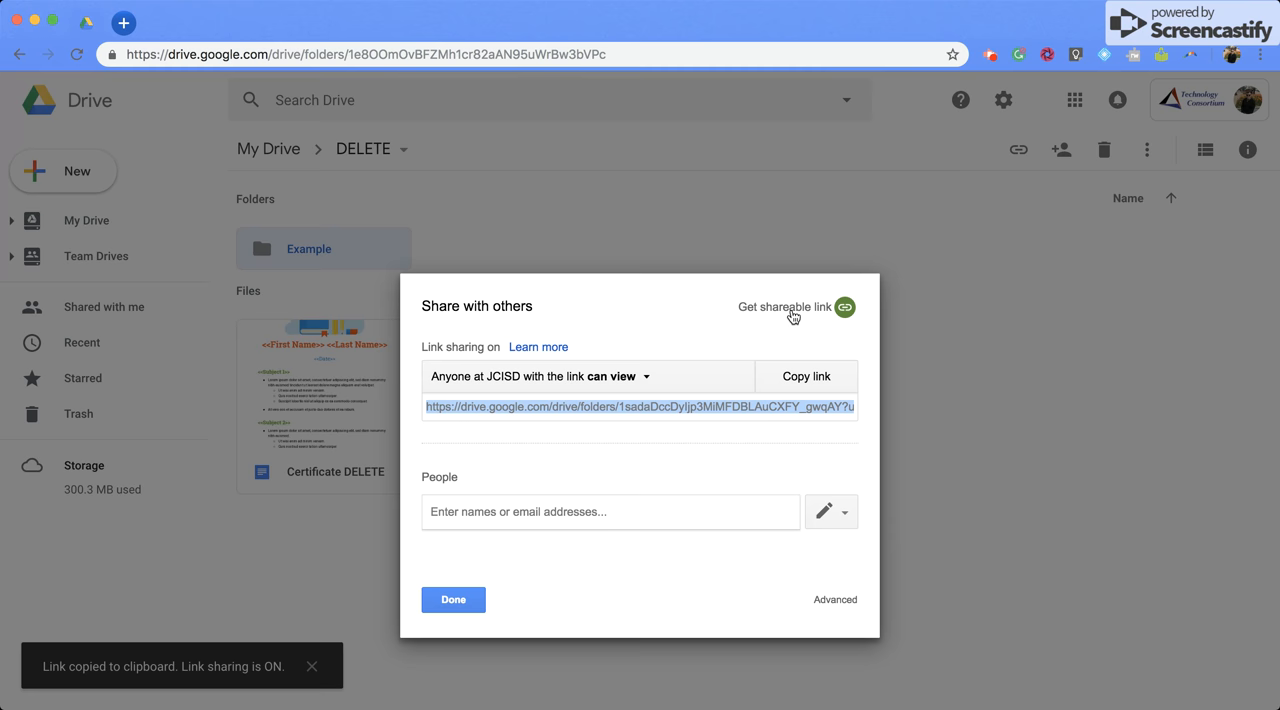
{"action": "mouse_move", "coordinate": [860, 430]}
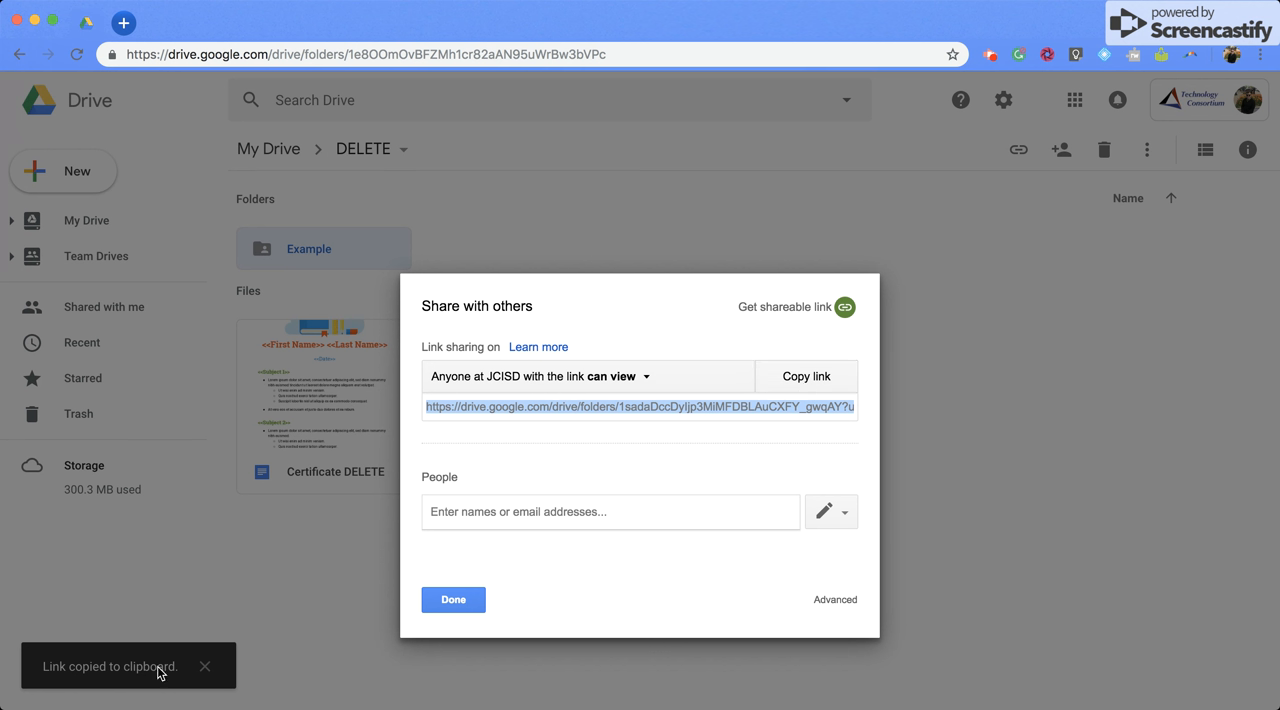
{"action": "mouse_move", "coordinate": [534, 442]}
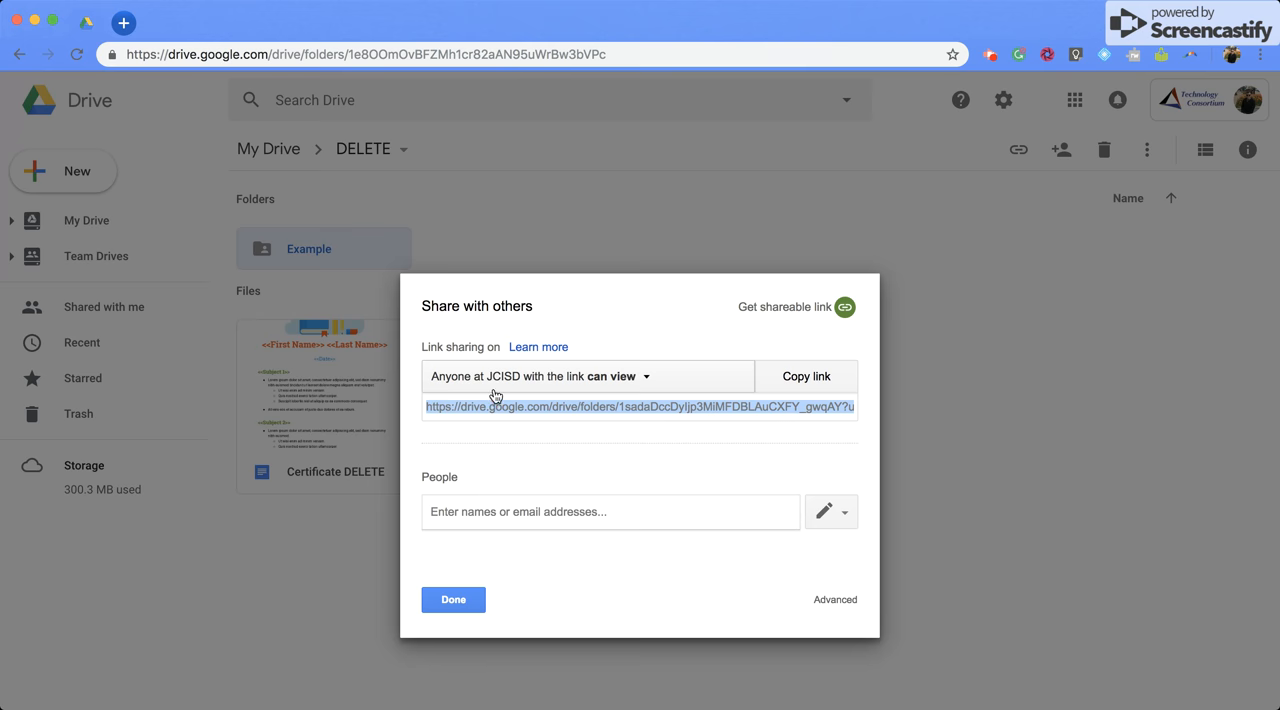
{"action": "mouse_move", "coordinate": [564, 406]}
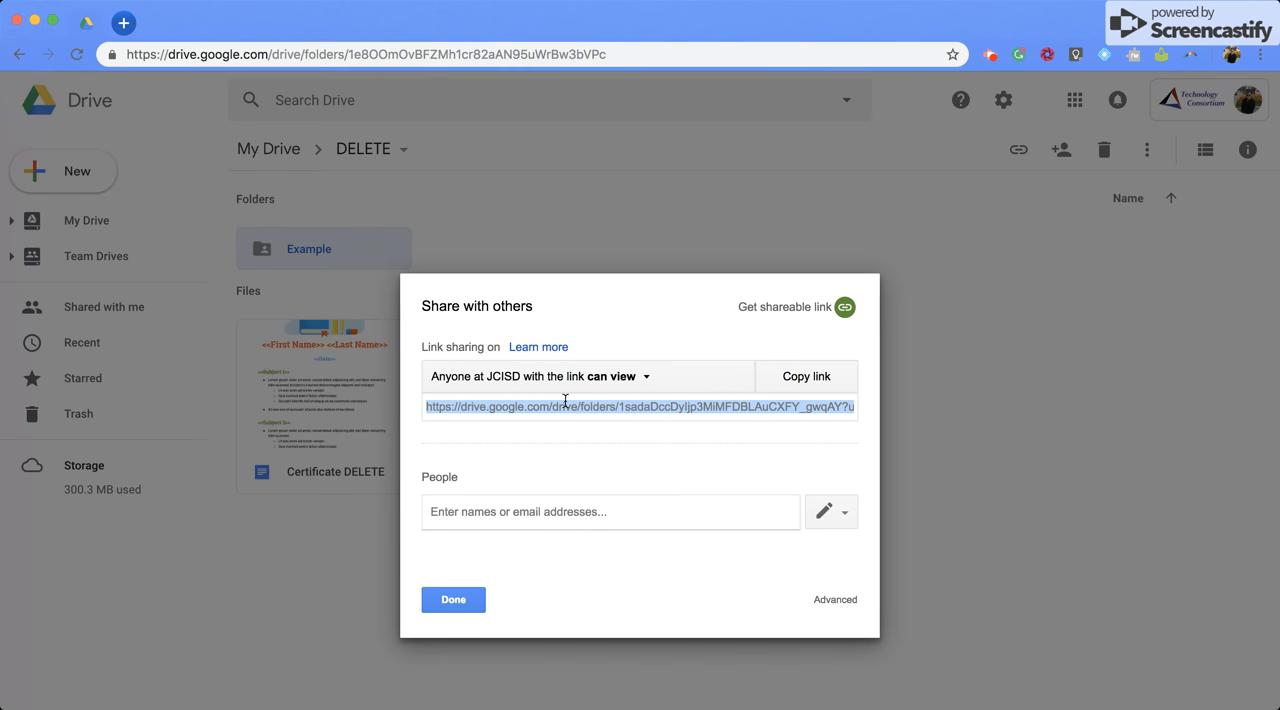
{"action": "mouse_move", "coordinate": [834, 600]}
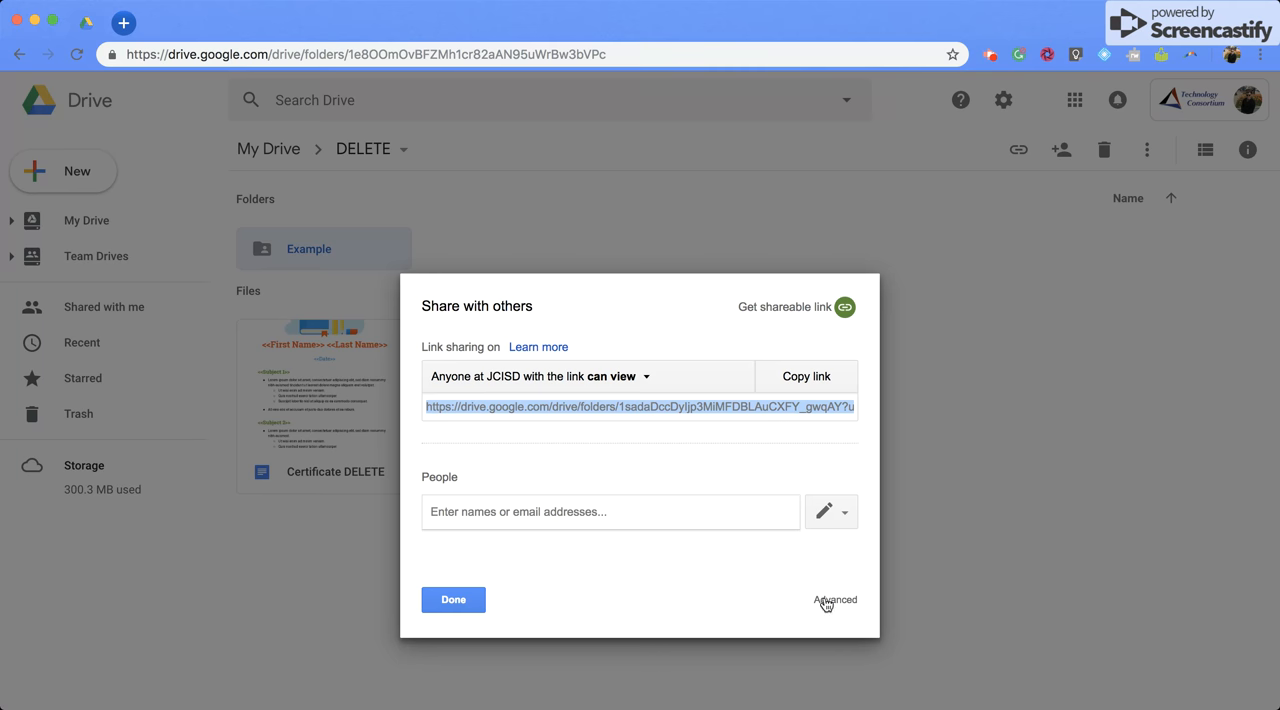
- Set link sharing to 'Off - Specific people', save it, and finish the sharing settings
{"action": "left_click", "coordinate": [836, 600]}
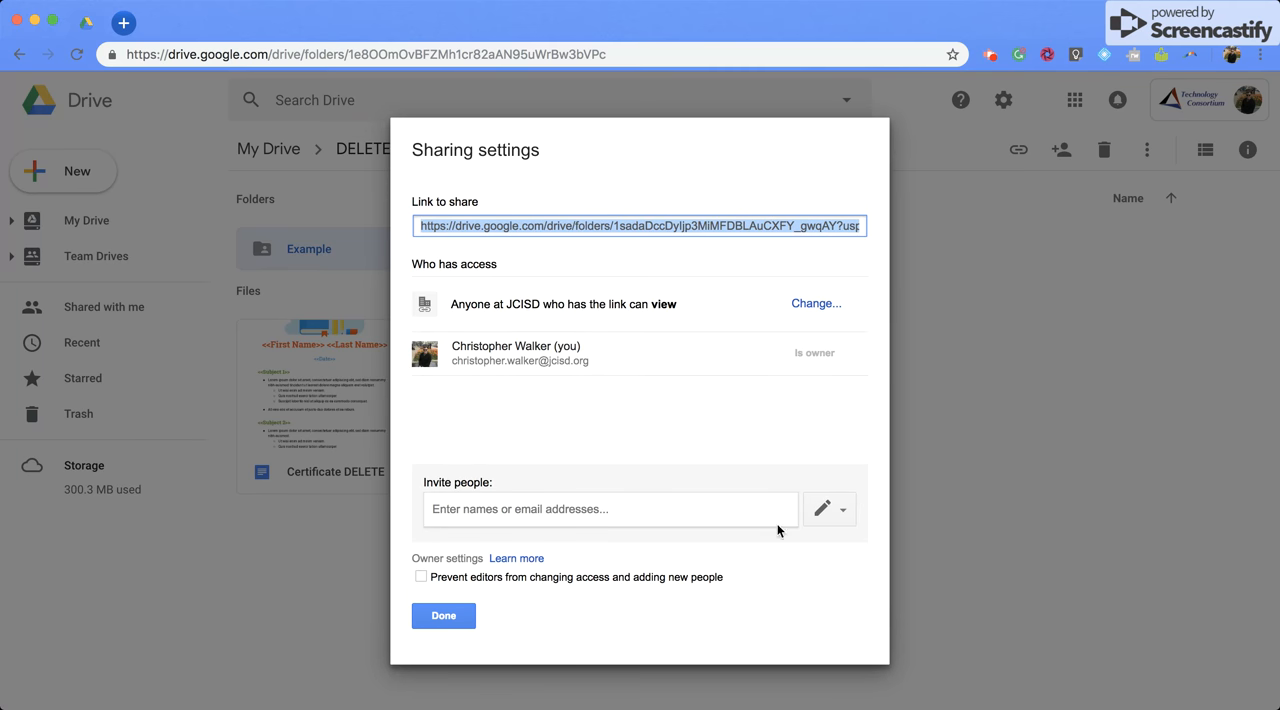
{"action": "mouse_move", "coordinate": [536, 316]}
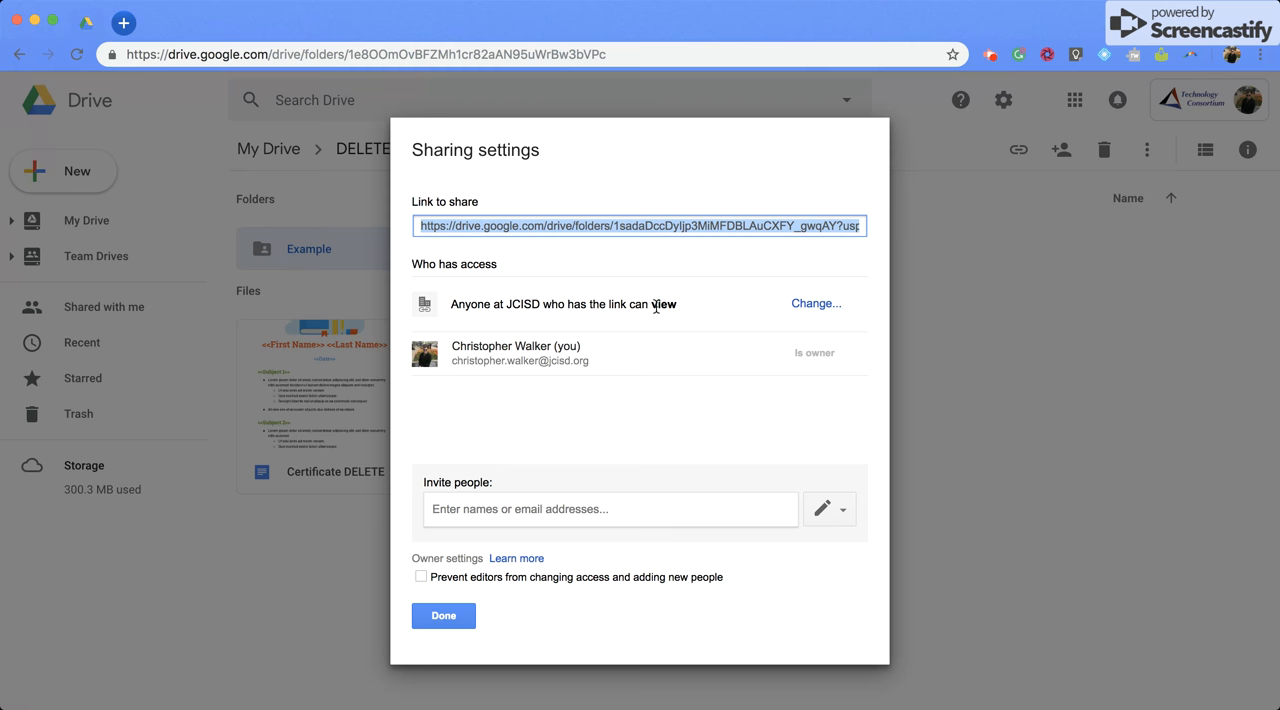
{"action": "left_click", "coordinate": [816, 304]}
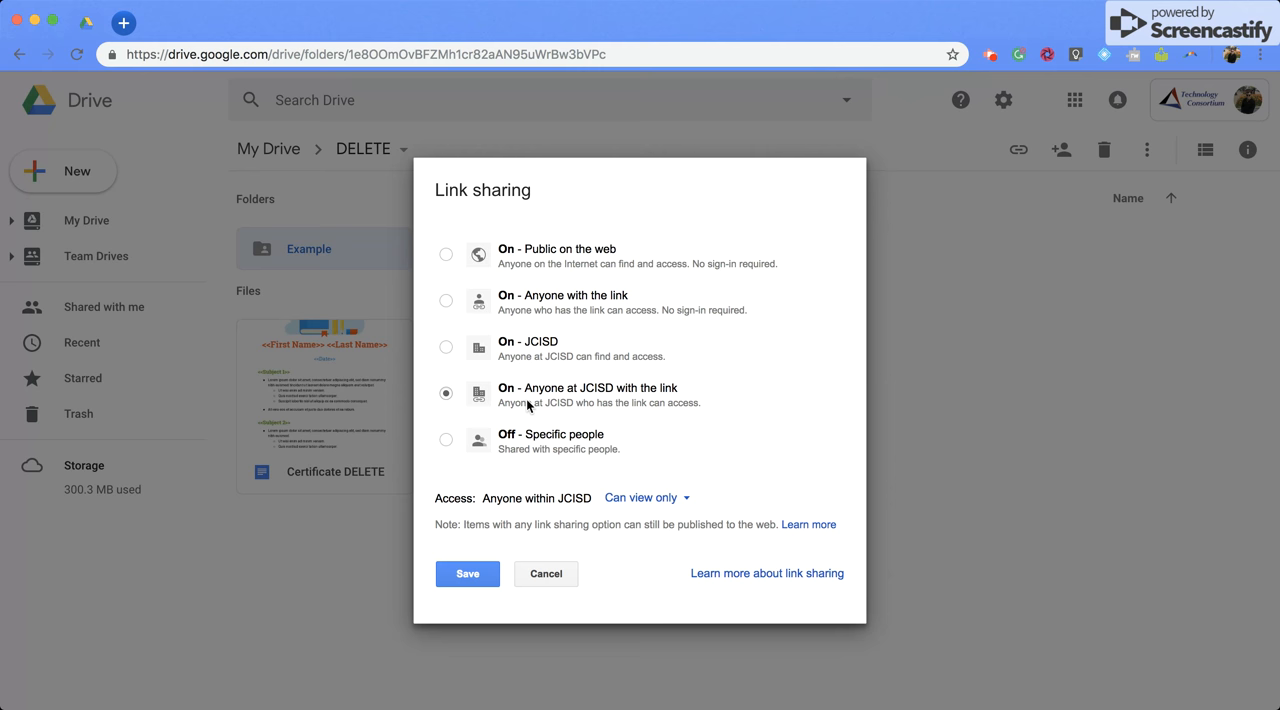
{"action": "mouse_move", "coordinate": [444, 440]}
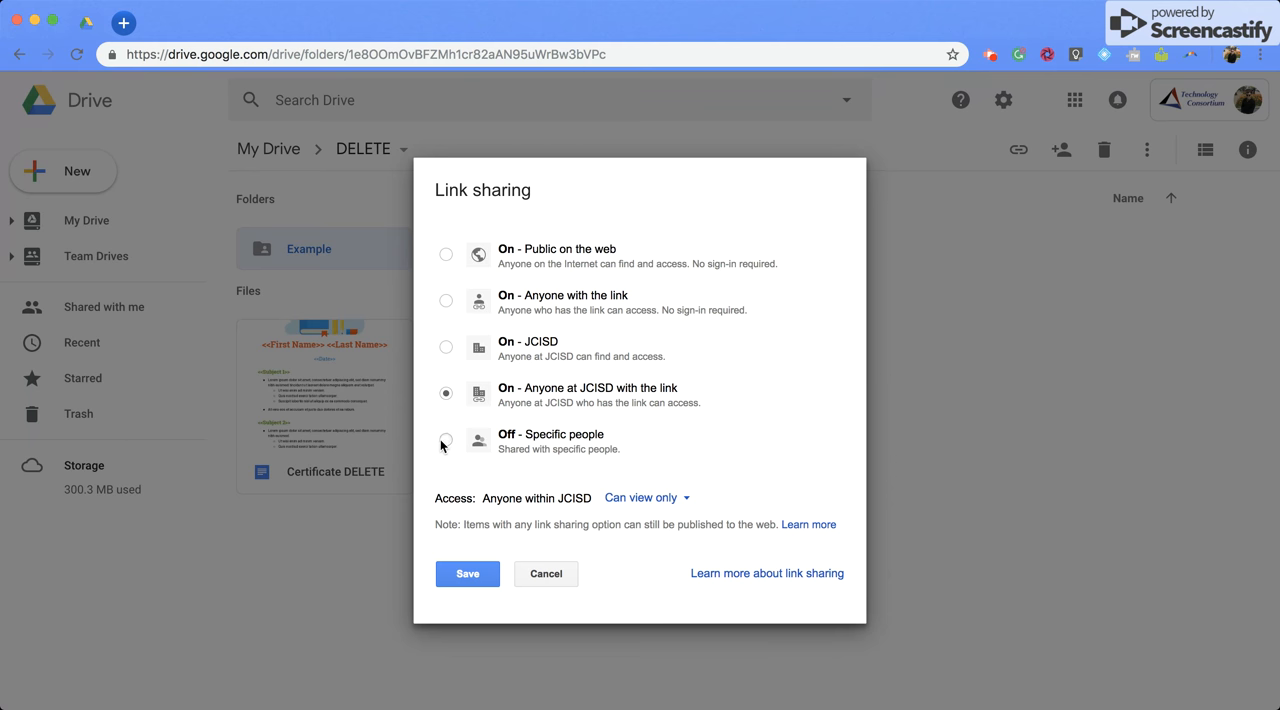
{"action": "left_click", "coordinate": [446, 438]}
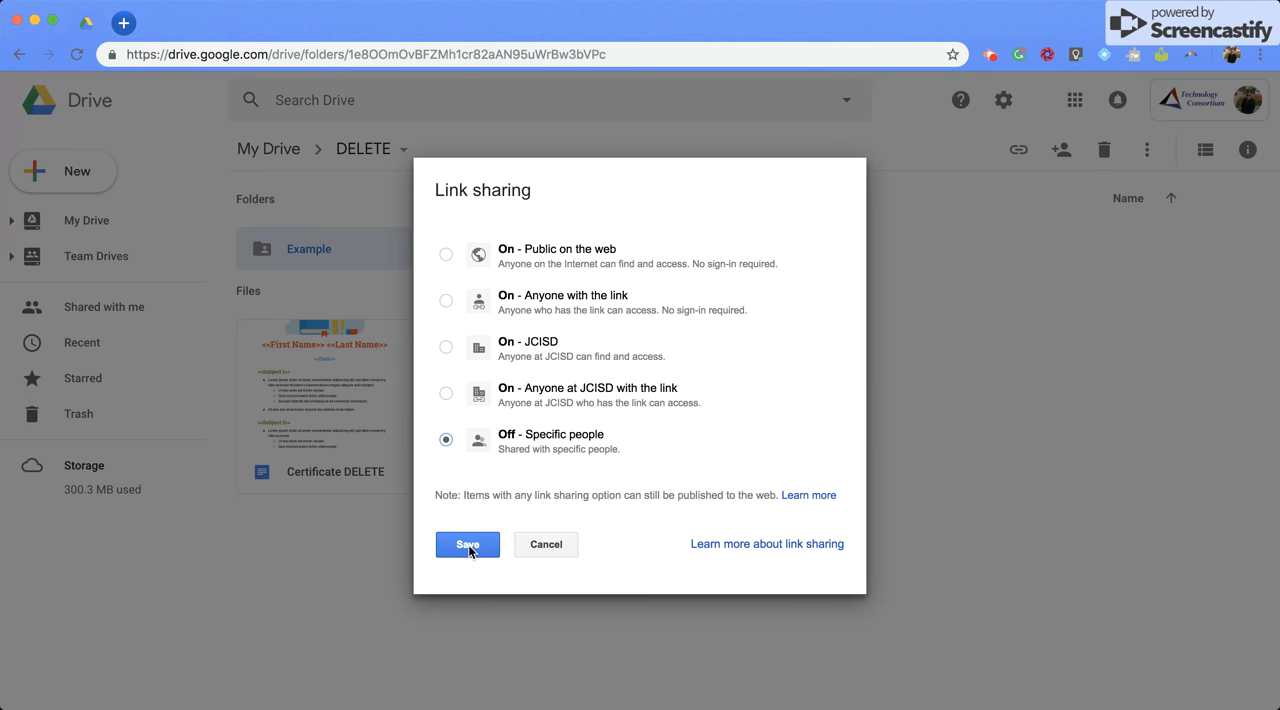
{"action": "left_click", "coordinate": [468, 544]}
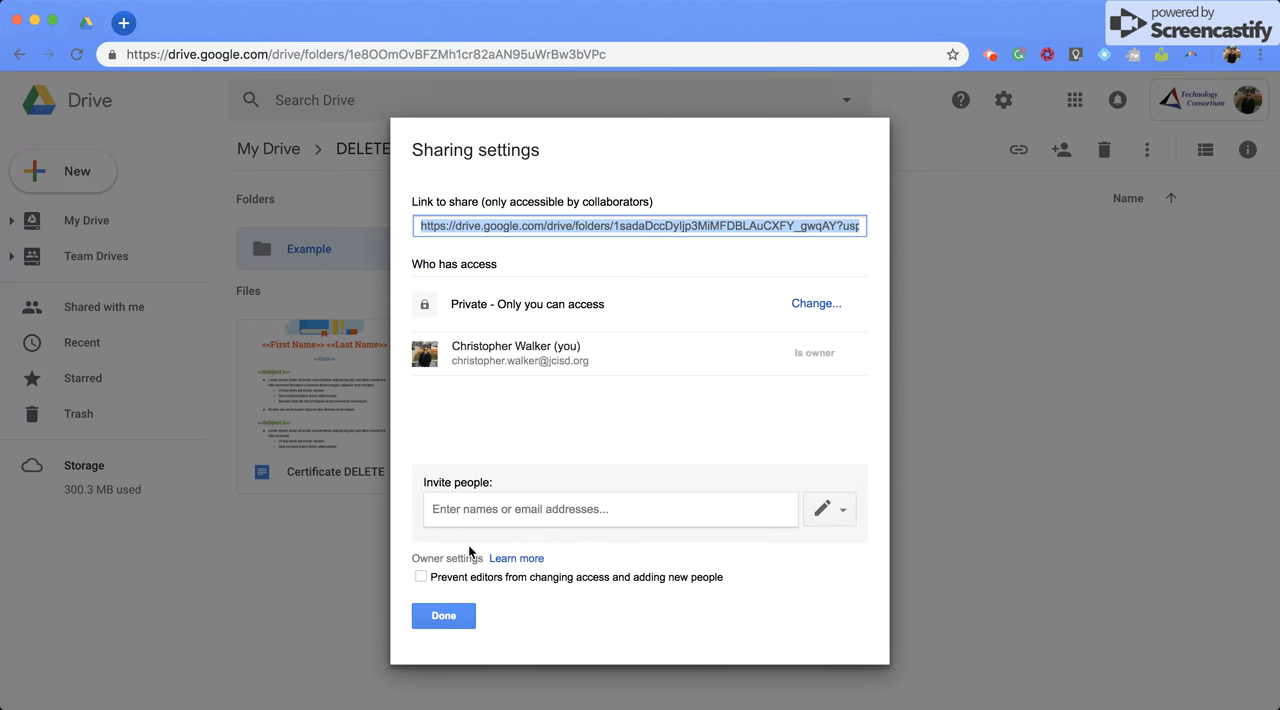
{"action": "mouse_move", "coordinate": [452, 432]}
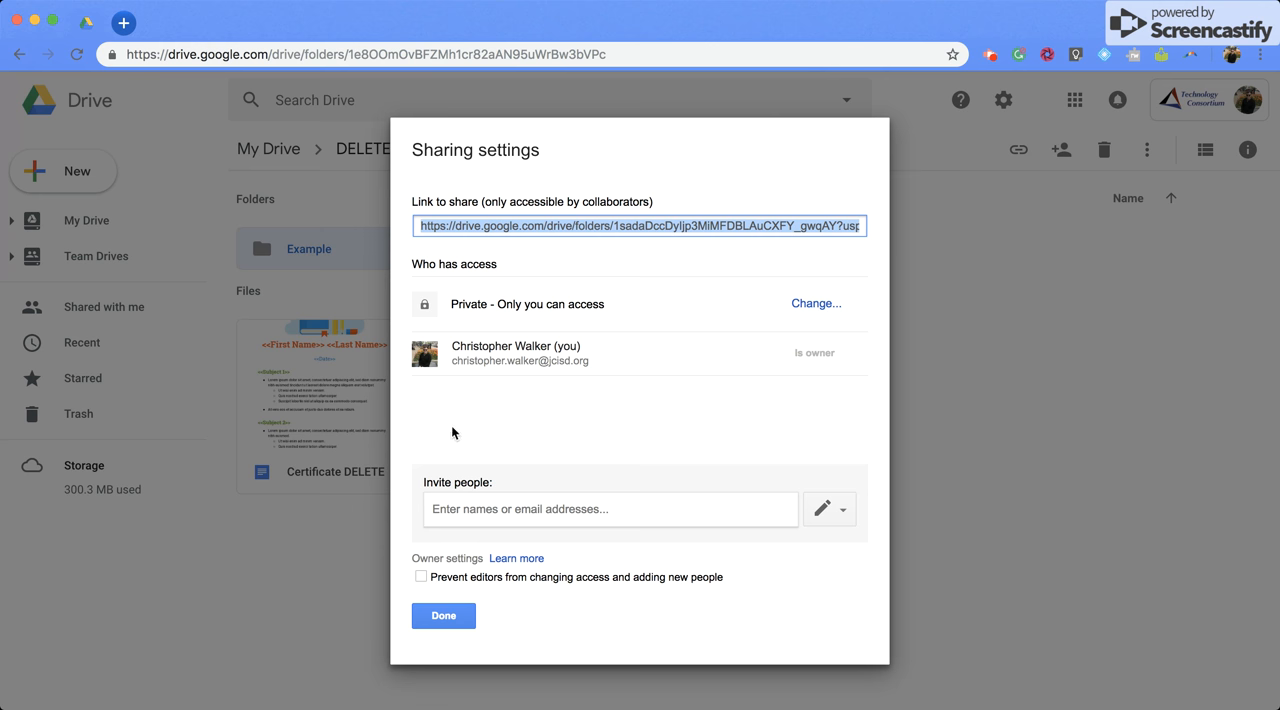
{"action": "mouse_move", "coordinate": [484, 412]}
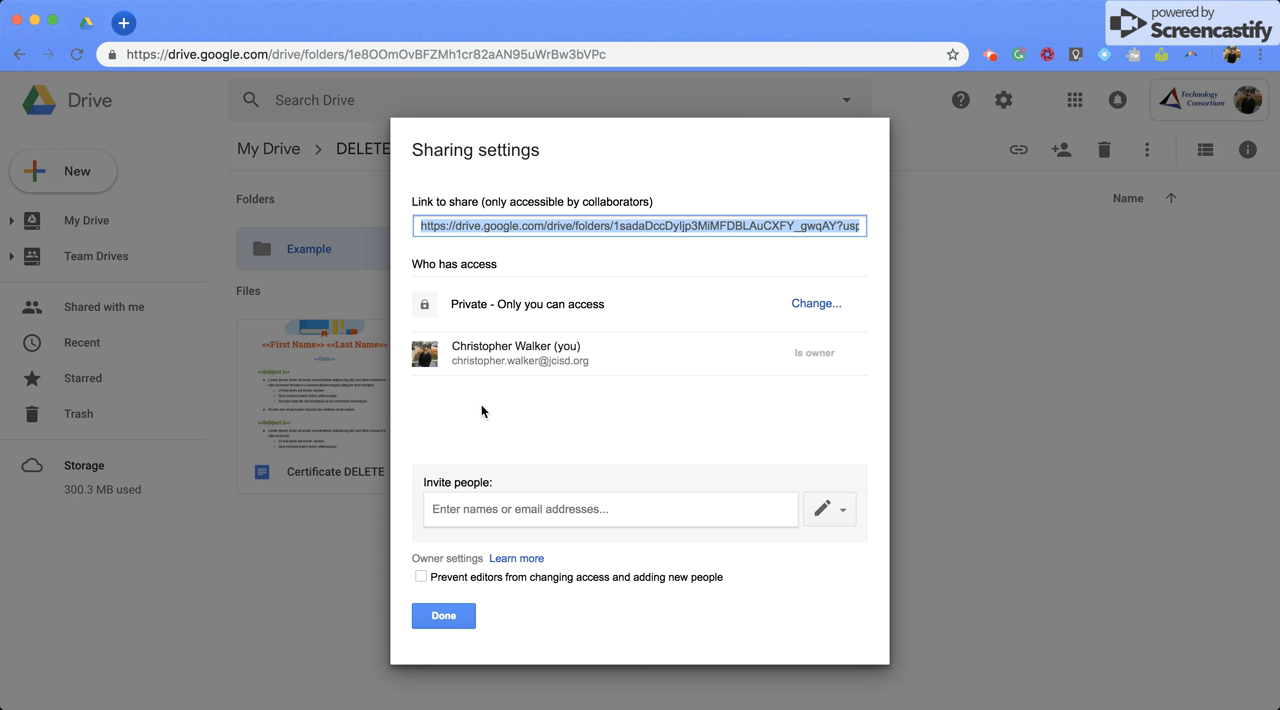
{"action": "left_click", "coordinate": [444, 616]}
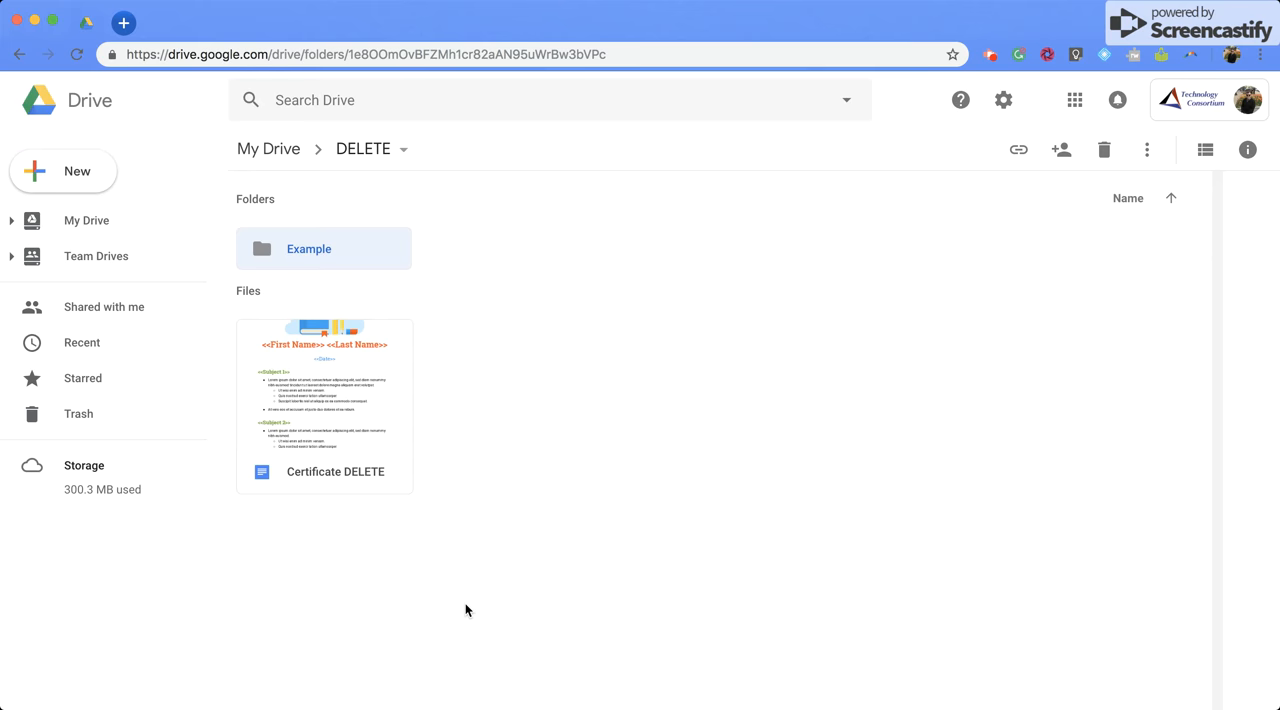
{"action": "mouse_move", "coordinate": [560, 274]}
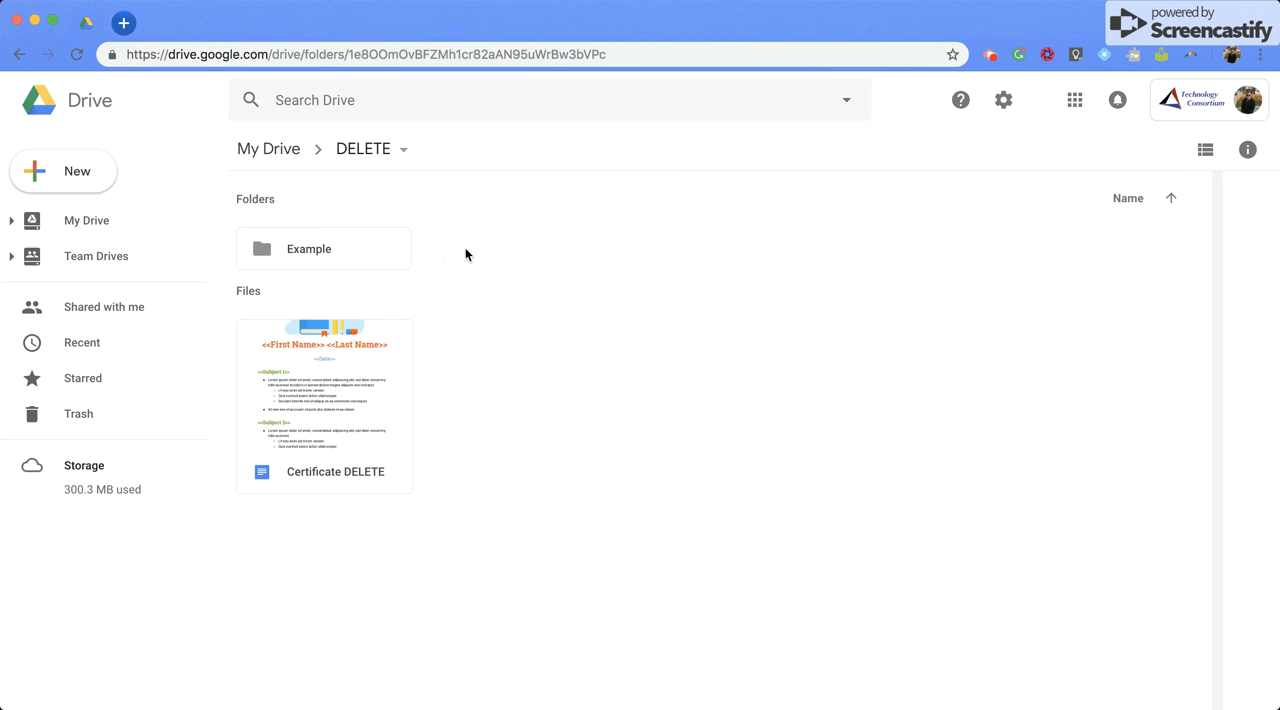
- Select the Example folder and share it from the toolbar, leaving nobody added
{"action": "left_click", "coordinate": [324, 248]}
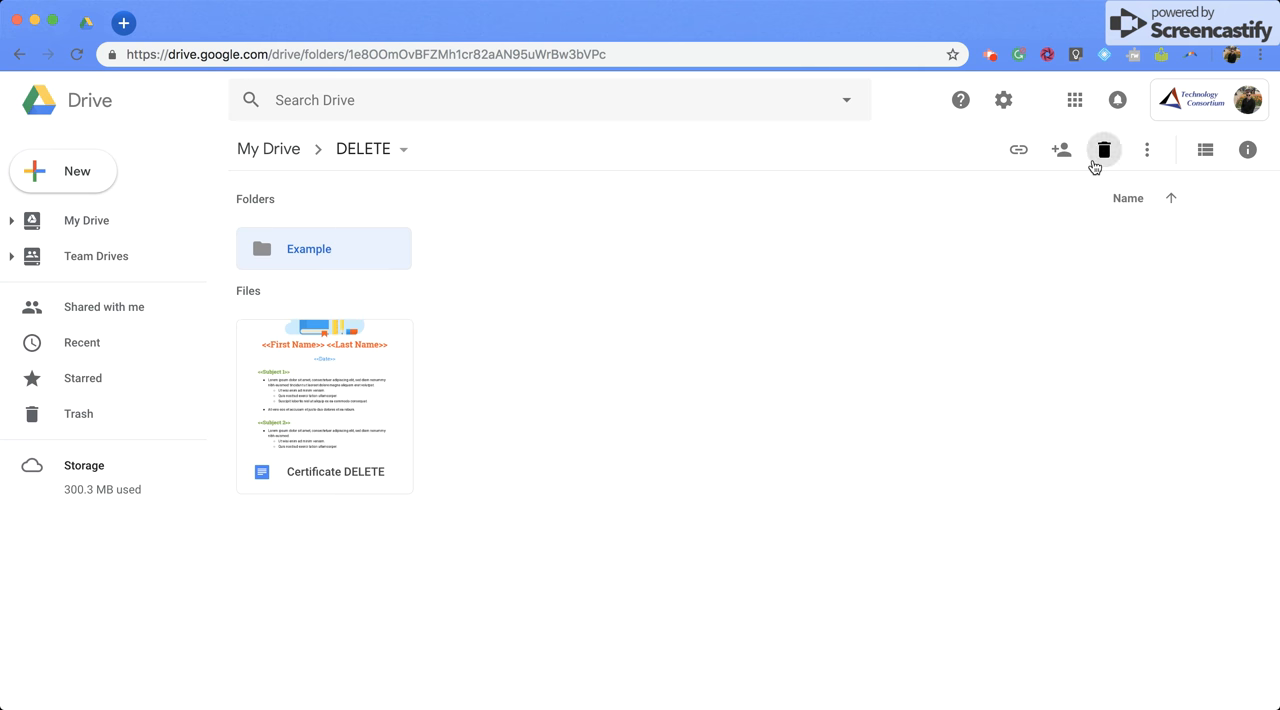
{"action": "mouse_move", "coordinate": [1060, 148]}
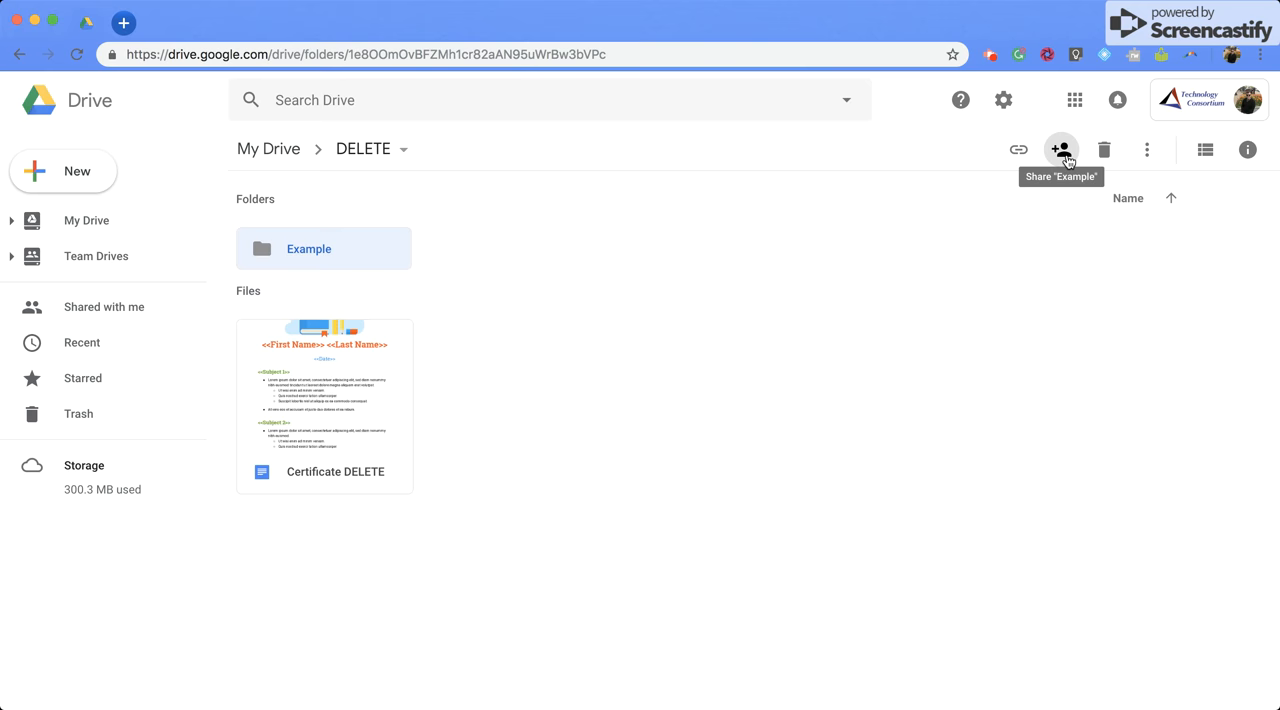
{"action": "left_click", "coordinate": [1060, 148]}
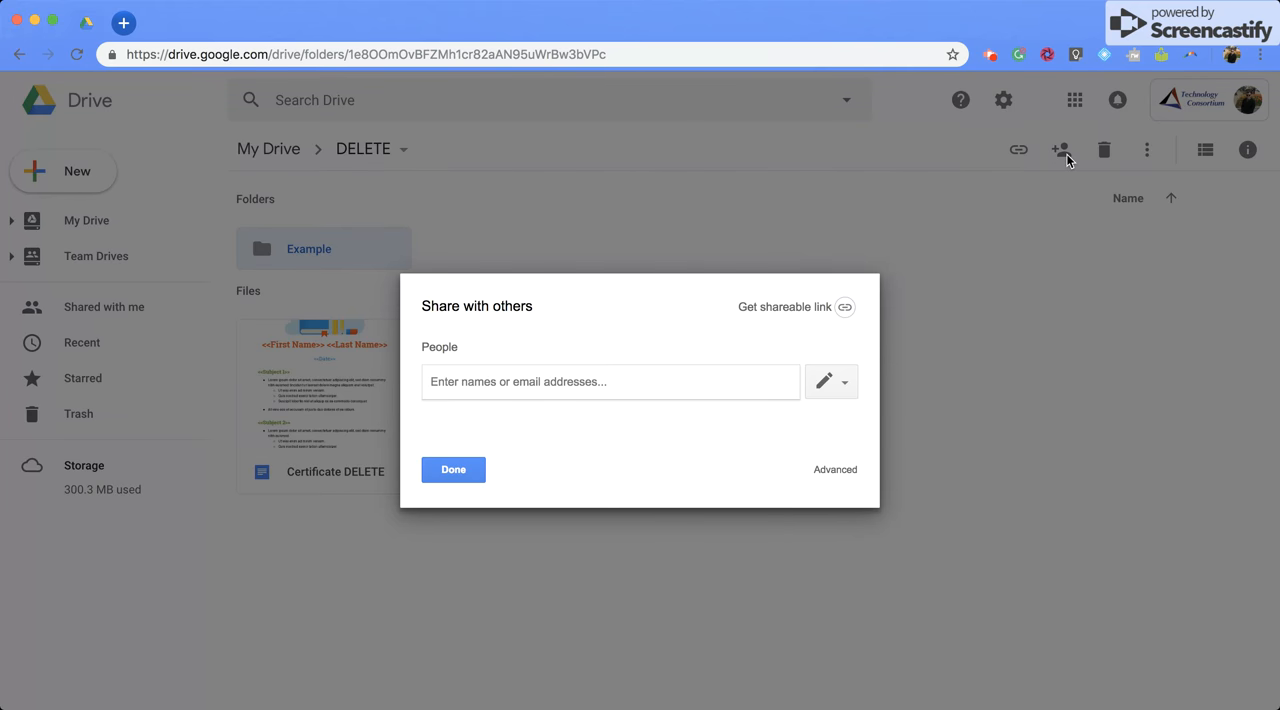
{"action": "left_click", "coordinate": [610, 380]}
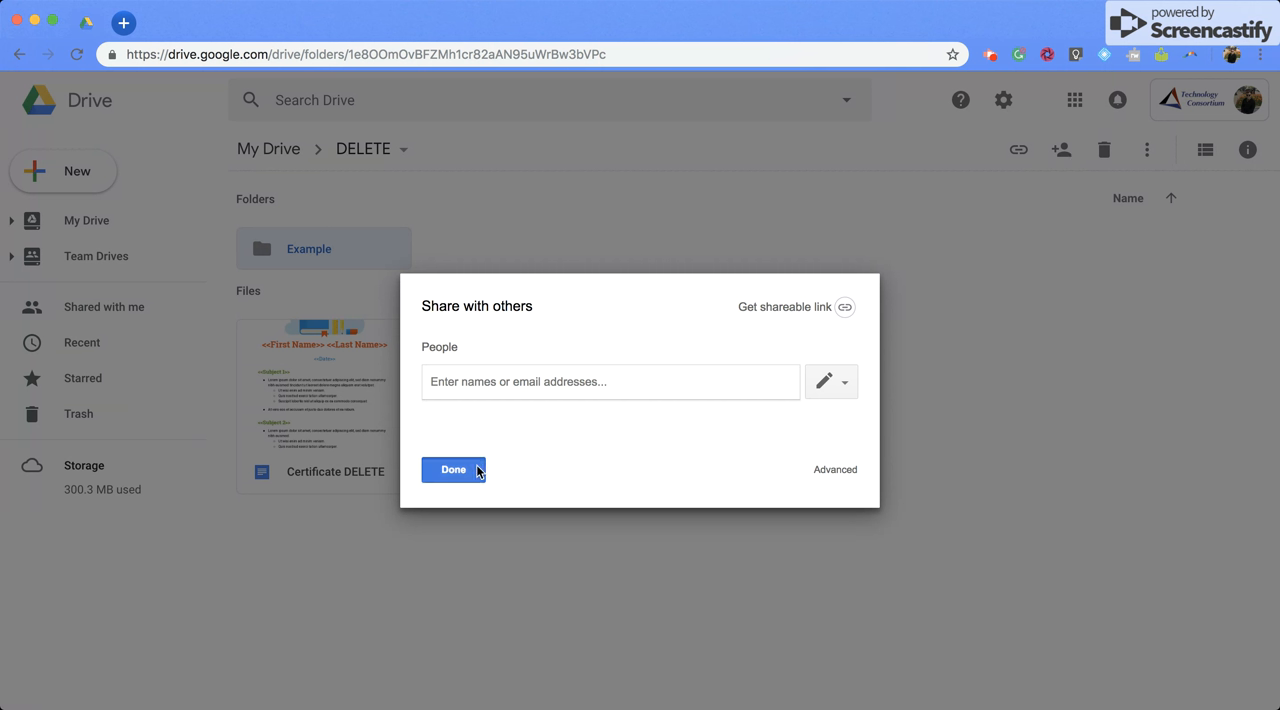
- Close the folder's share dialog, then share Certificate DELETE from its menu without adding anyone
{"action": "left_click", "coordinate": [452, 468]}
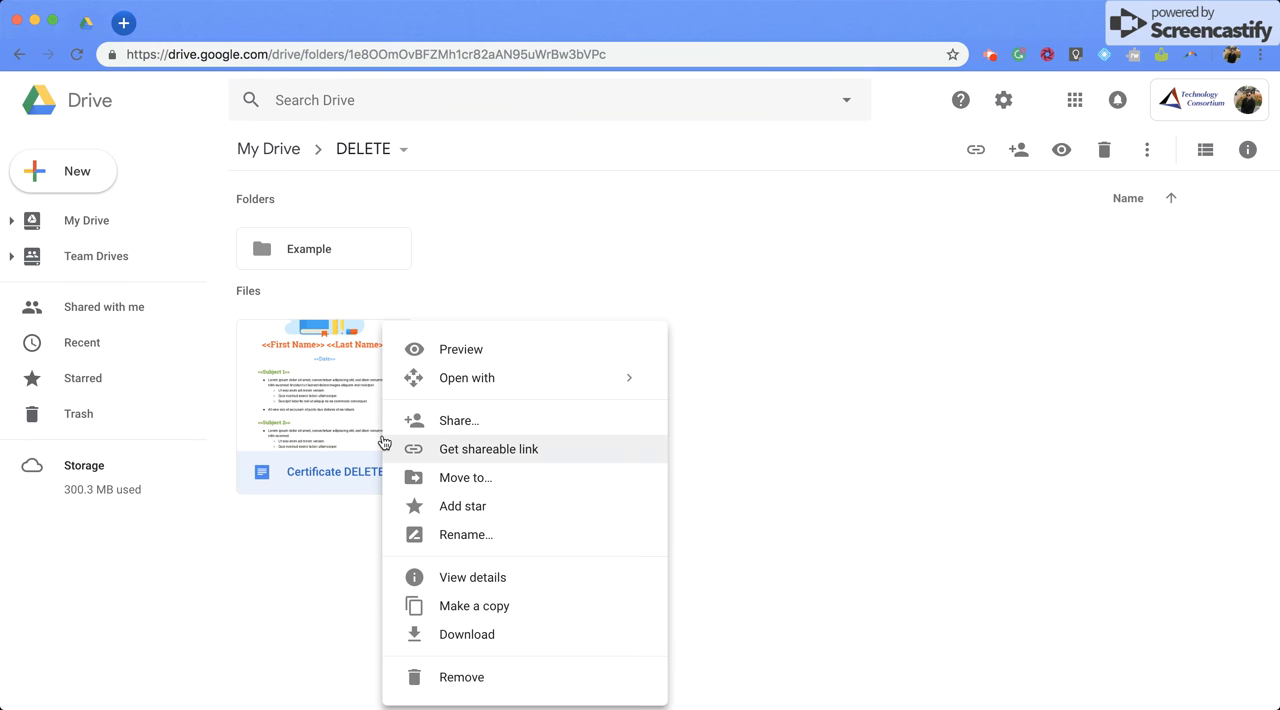
{"action": "left_click", "coordinate": [460, 420]}
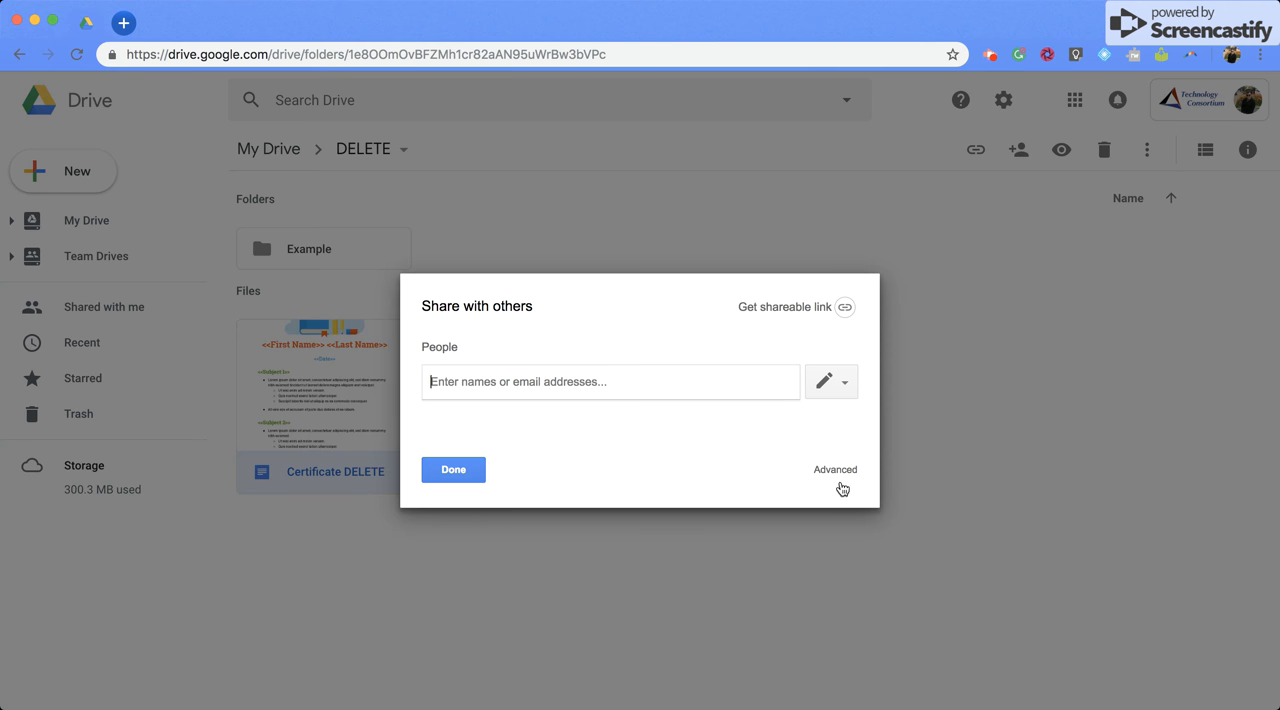
{"action": "left_click", "coordinate": [452, 468]}
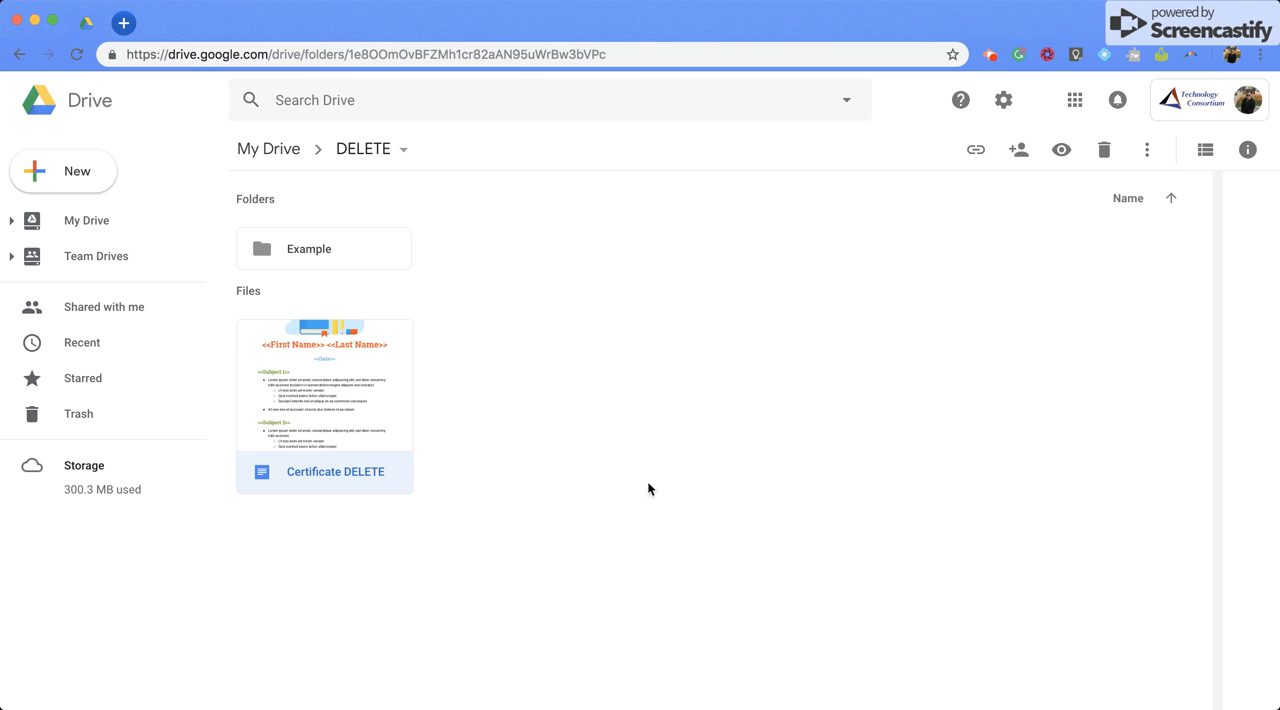
{"action": "mouse_move", "coordinate": [976, 150]}
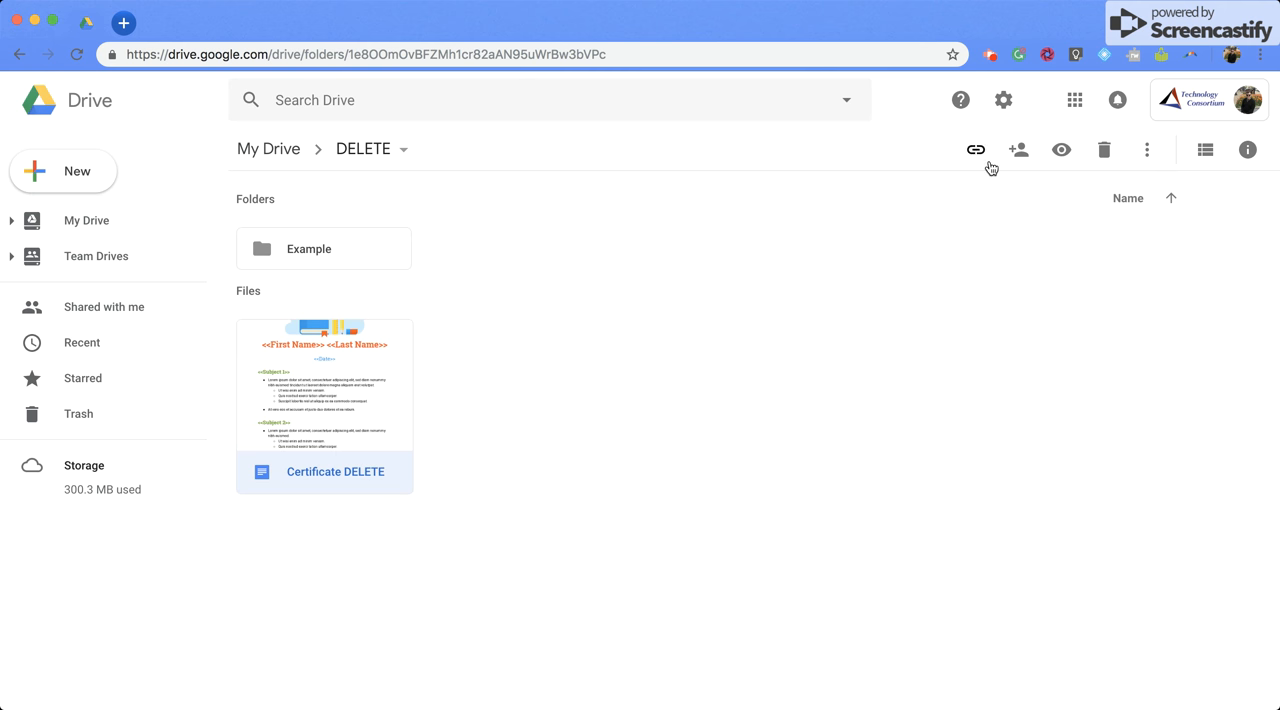
{"action": "mouse_move", "coordinate": [1060, 148]}
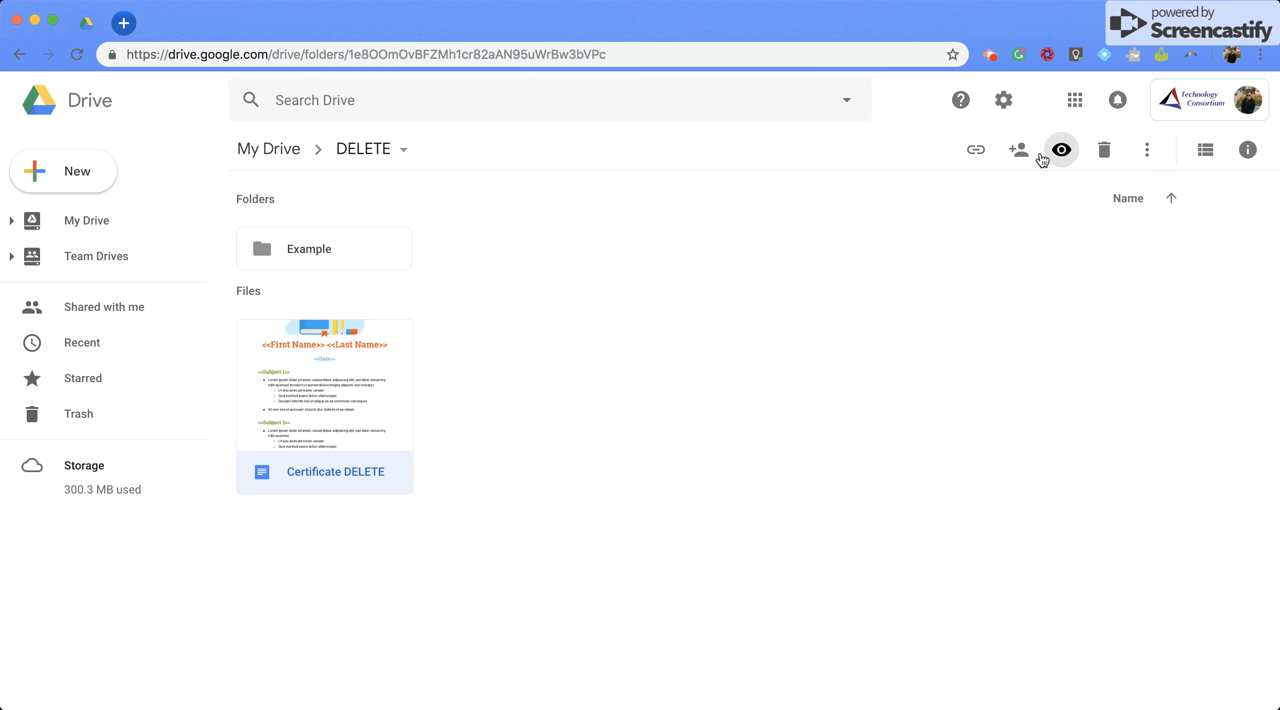
- Share Certificate DELETE again from the toolbar and finish without adding anyone
{"action": "left_click", "coordinate": [1018, 148]}
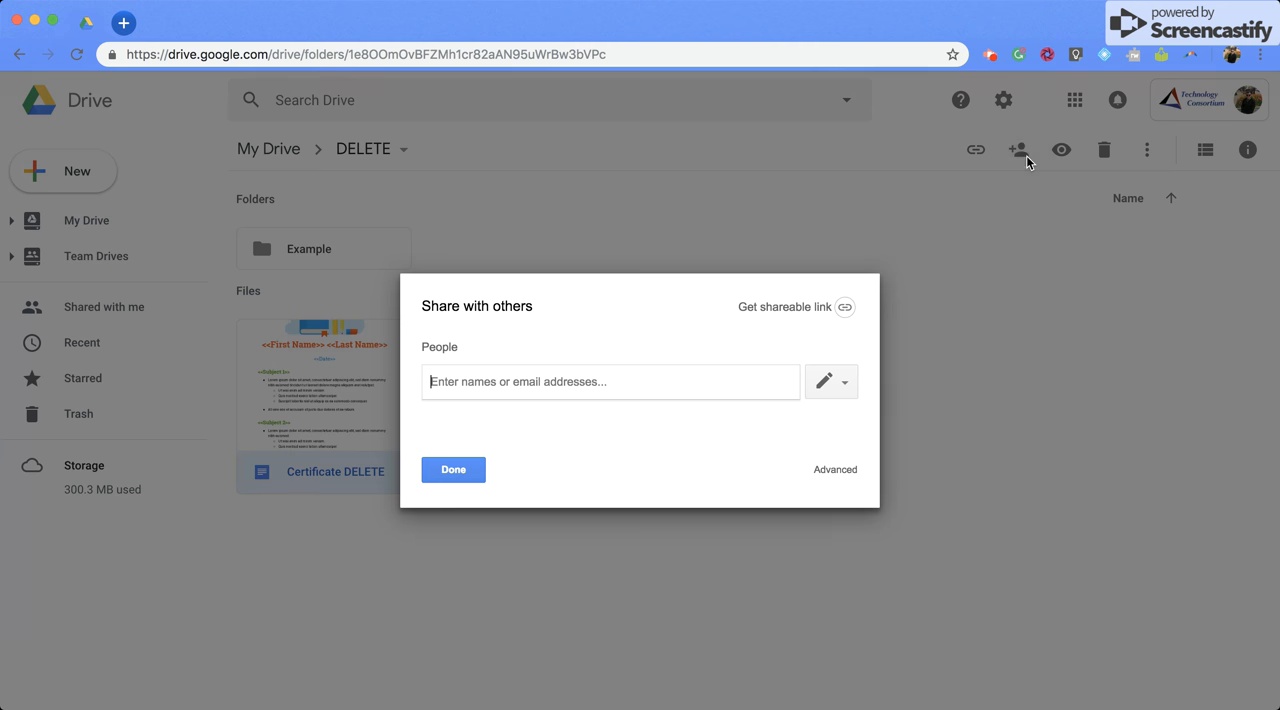
{"action": "left_click", "coordinate": [452, 468]}
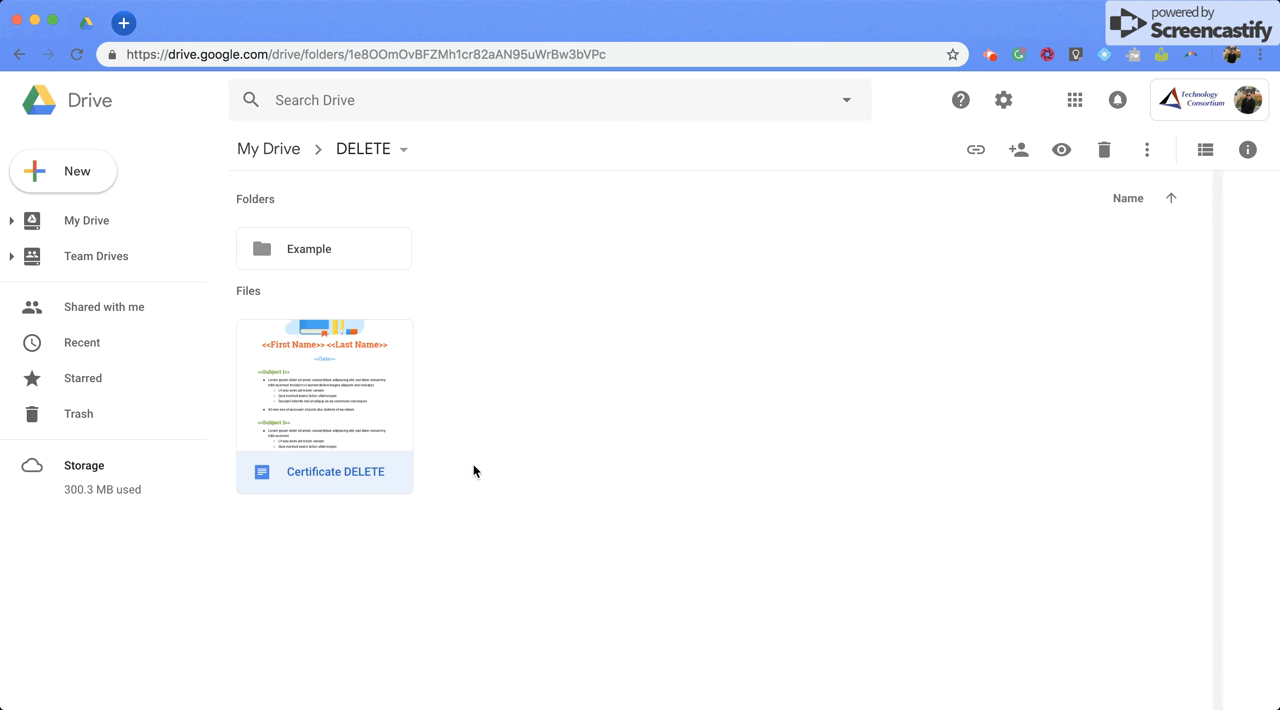